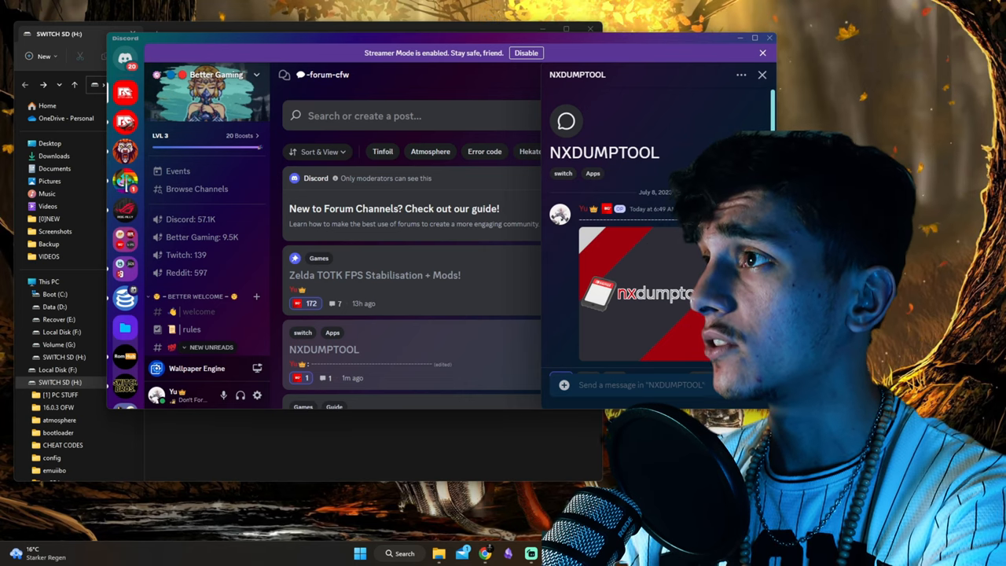
Scroll to the nxdumptool.zip attachment in the NXDUMPTOOL post, then minimize Discord
{"action": "scroll", "scroll_direction": "down", "scroll_amount": 3}
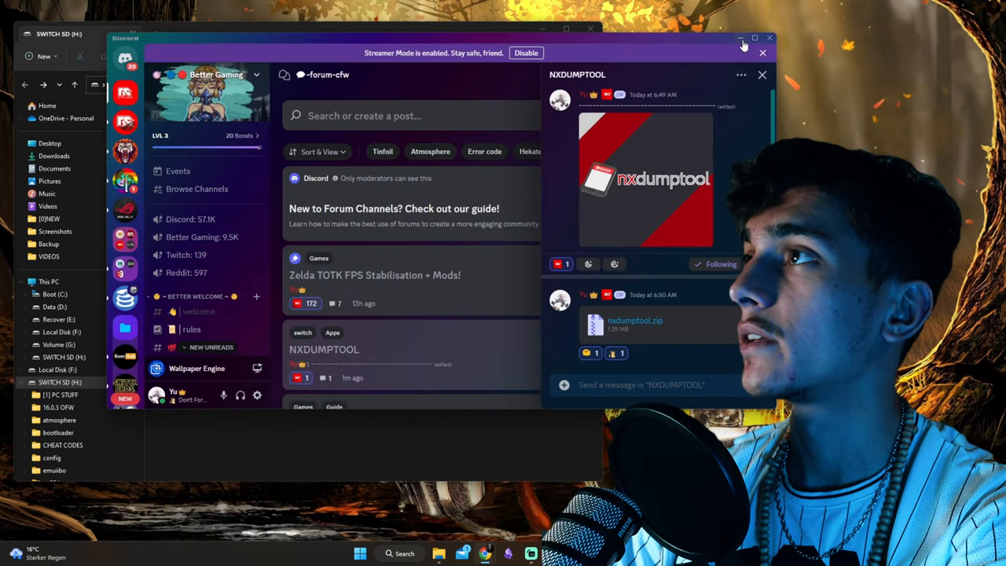
{"action": "left_click", "coordinate": [738, 47]}
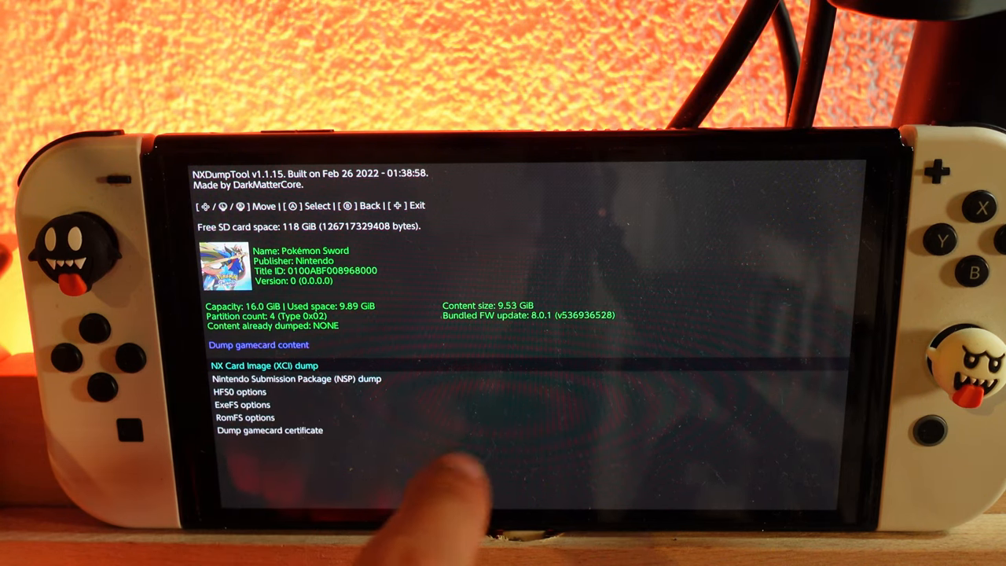
{"action": "left_click", "coordinate": [261, 366]}
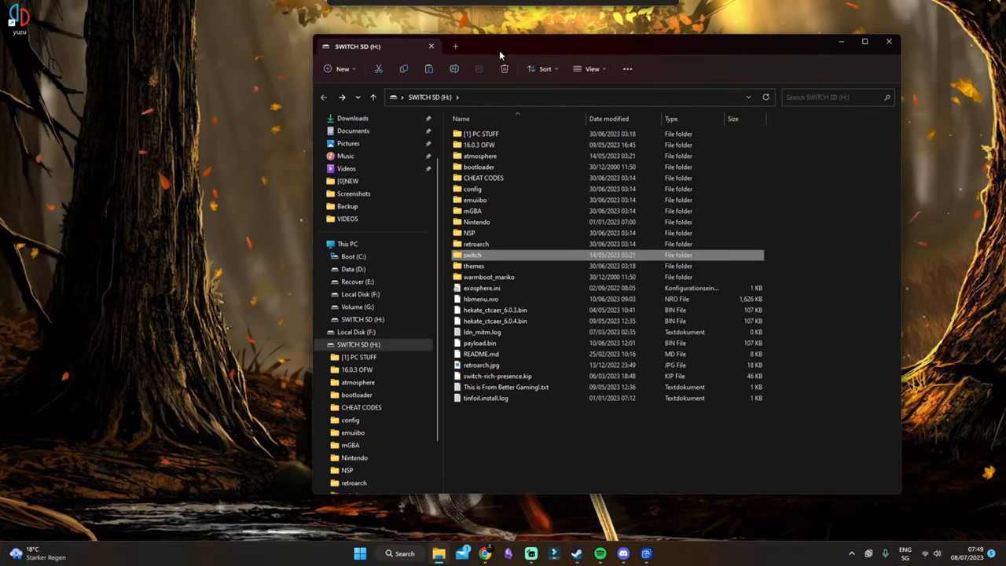
Browse the SD card to switch > nxdumptool > XCI and select the Pokémon Sword dump parts
{"action": "double_click", "coordinate": [471, 255]}
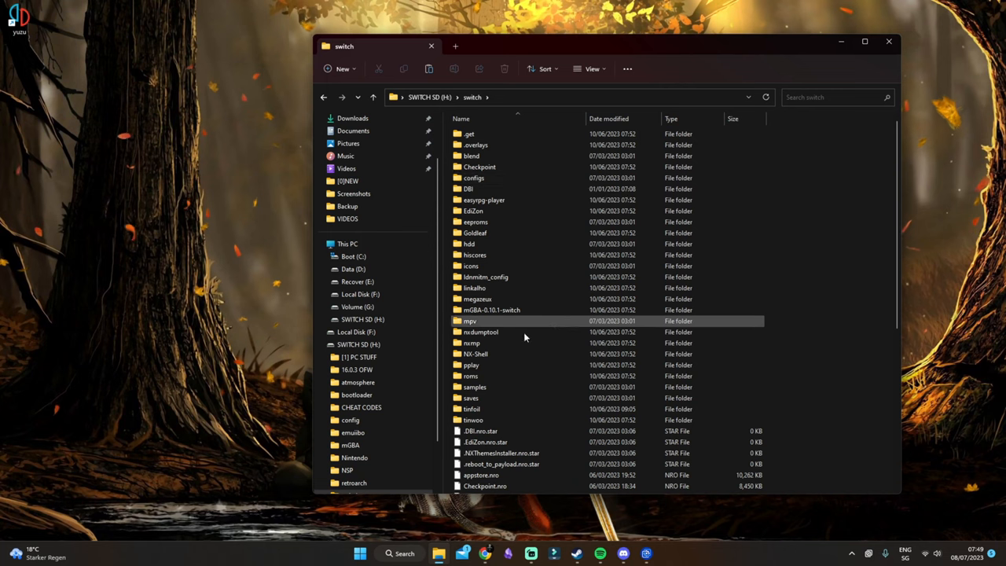
{"action": "double_click", "coordinate": [479, 332]}
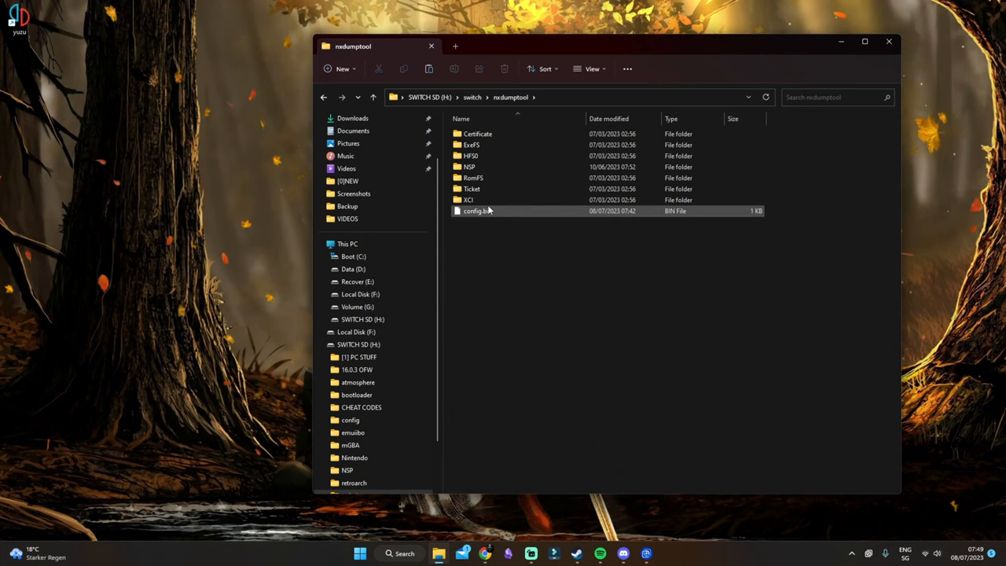
{"action": "left_click", "coordinate": [470, 200]}
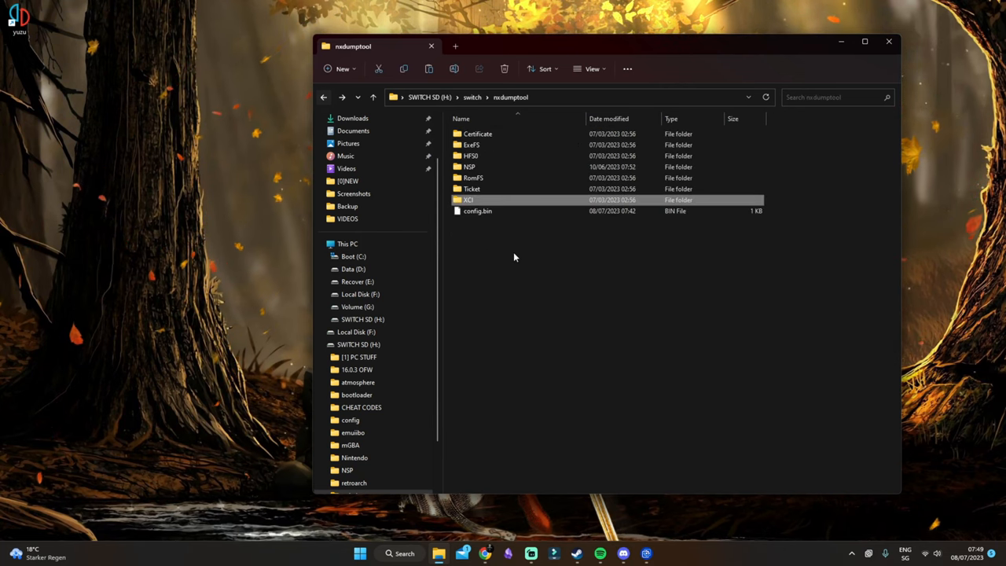
{"action": "double_click", "coordinate": [467, 167]}
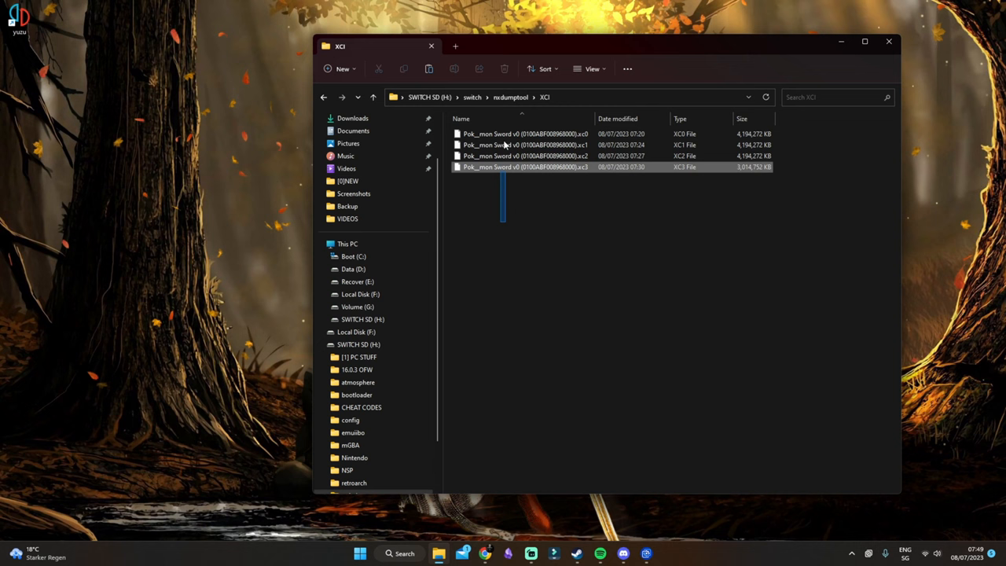
{"action": "left_click", "coordinate": [600, 178]}
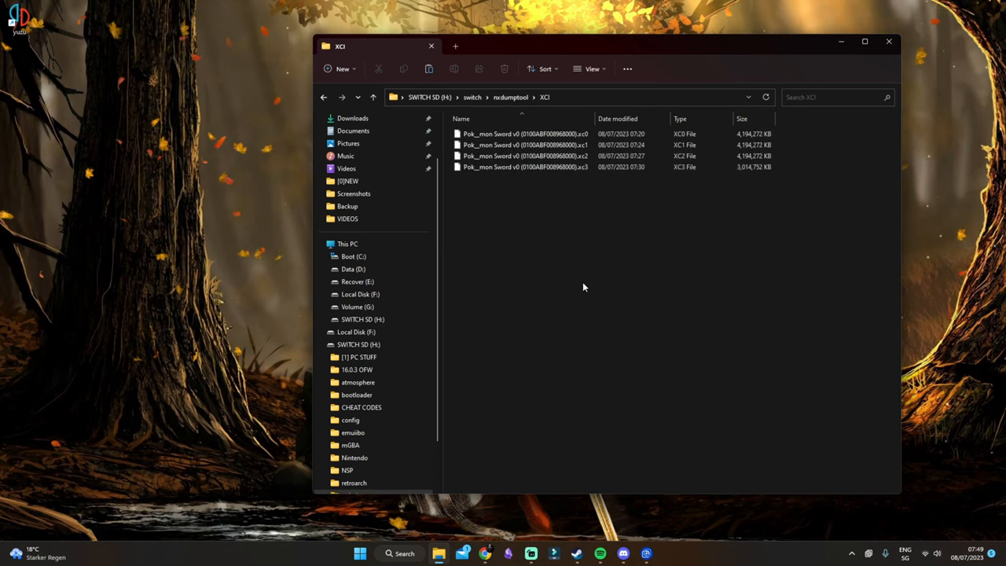
{"action": "left_click", "coordinate": [520, 134]}
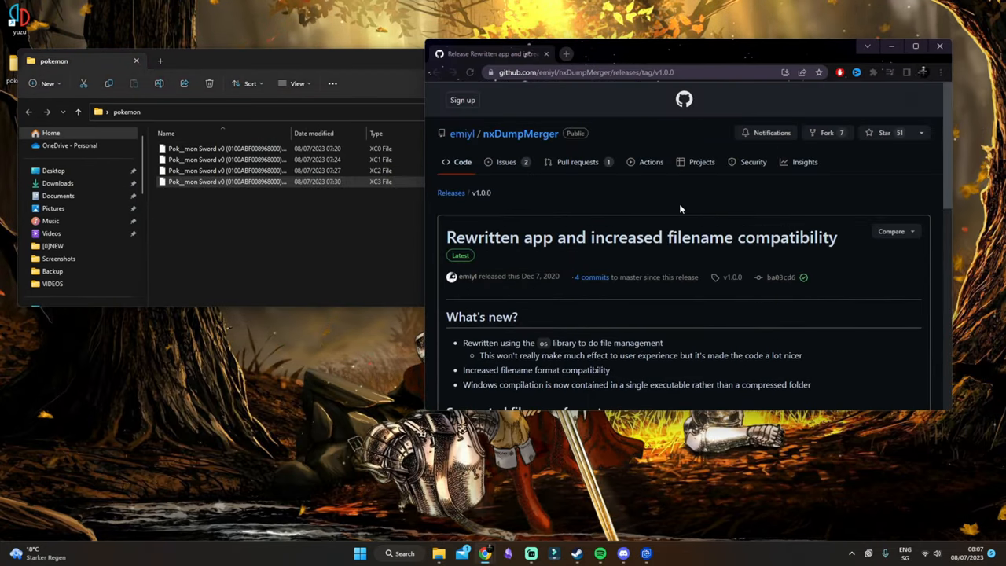
Download nxDumpMerger_Windows.exe from the release Assets and run it
{"action": "scroll", "scroll_direction": "down", "scroll_amount": 3}
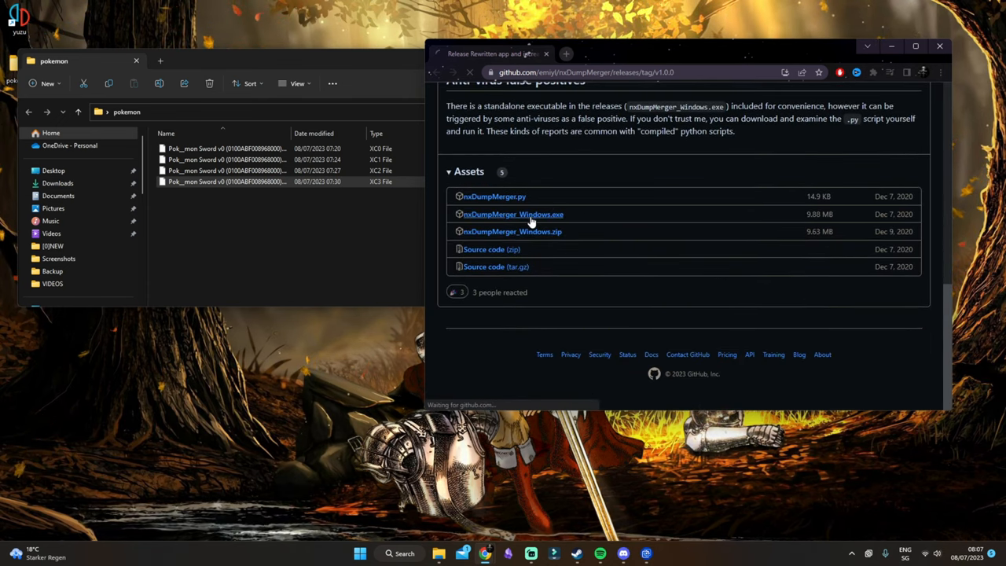
{"action": "left_click", "coordinate": [511, 214]}
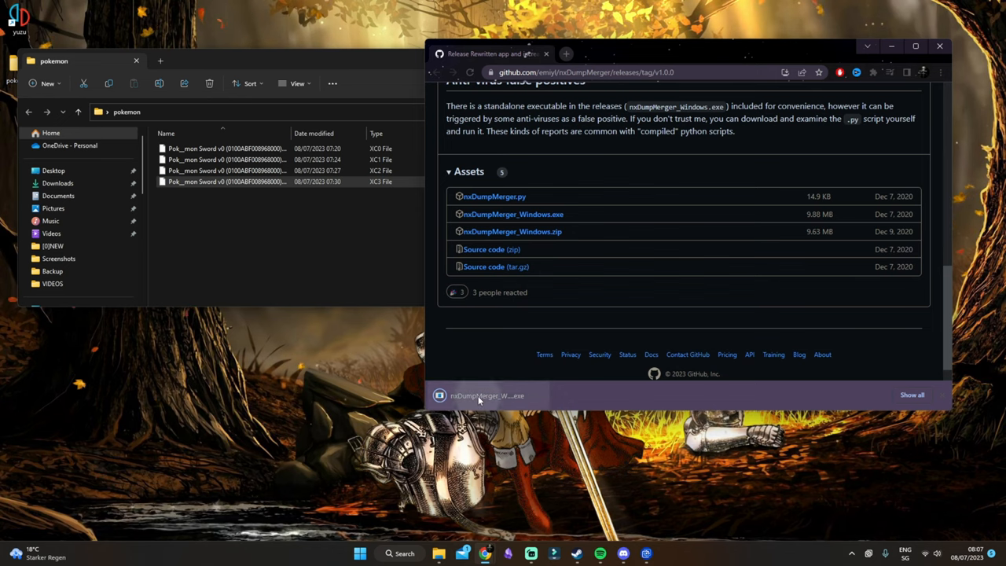
{"action": "left_click", "coordinate": [479, 397]}
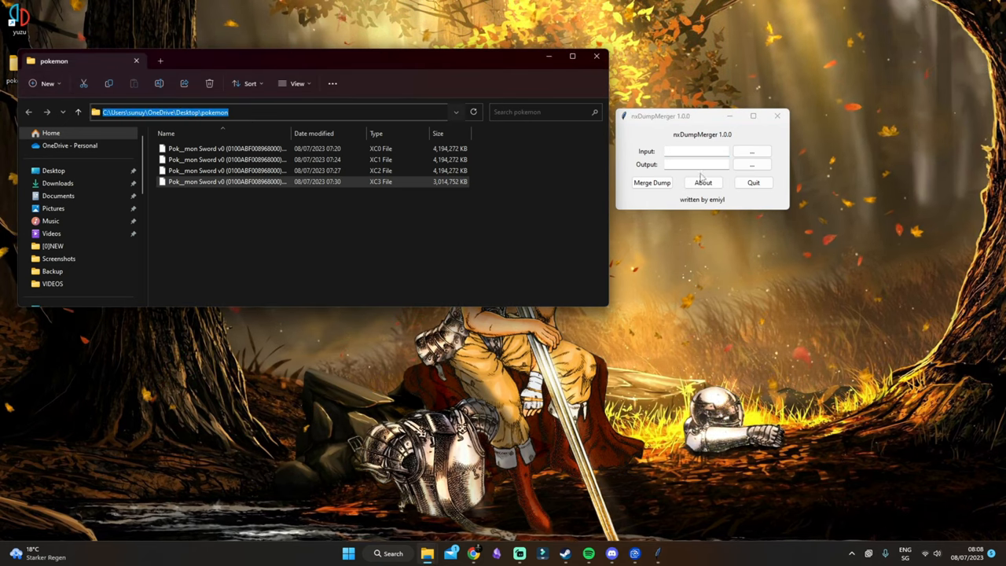
Set the first Pokémon Sword dump part as input and Downloads as output folder
{"action": "left_click", "coordinate": [753, 151]}
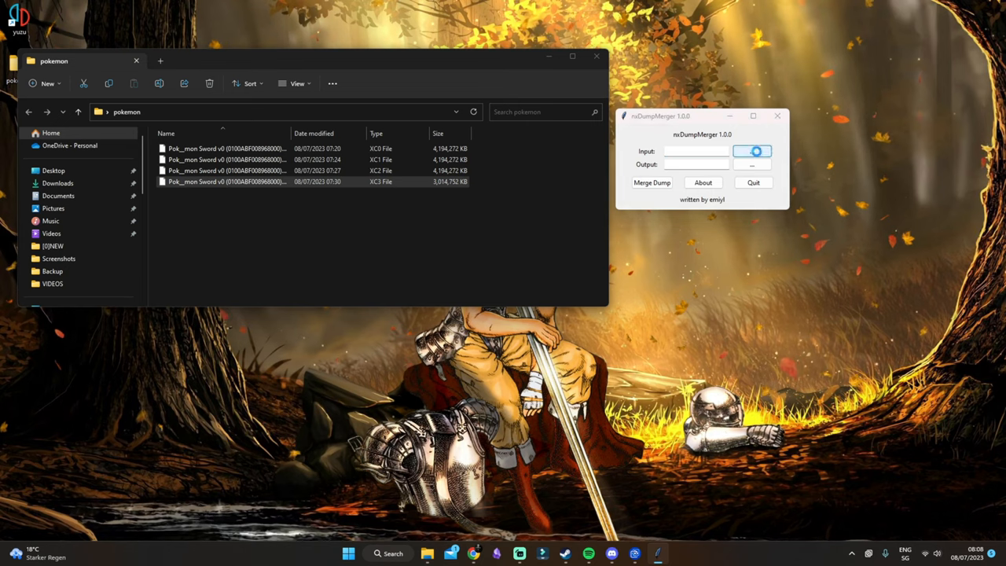
{"action": "left_click", "coordinate": [760, 150]}
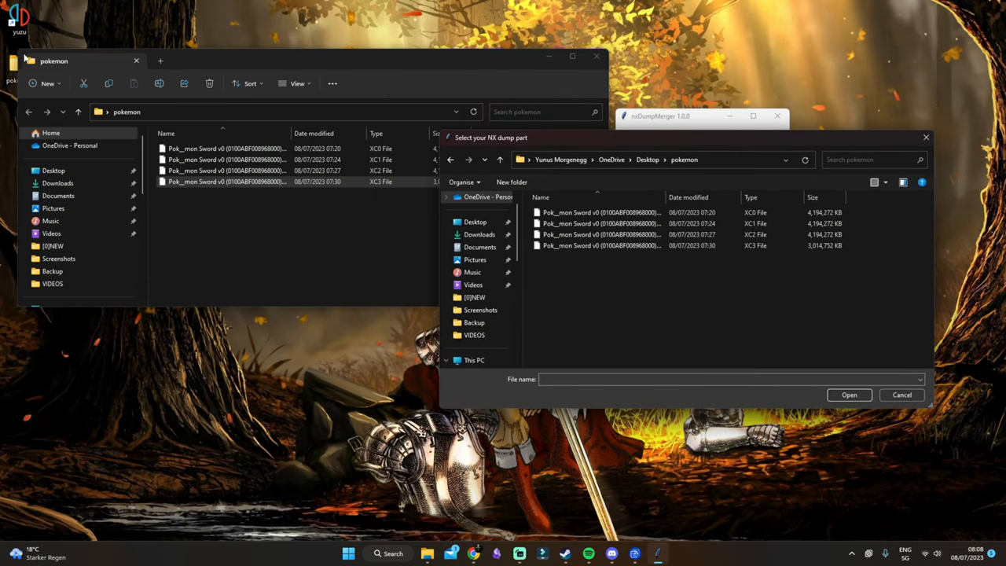
{"action": "left_click", "coordinate": [598, 212]}
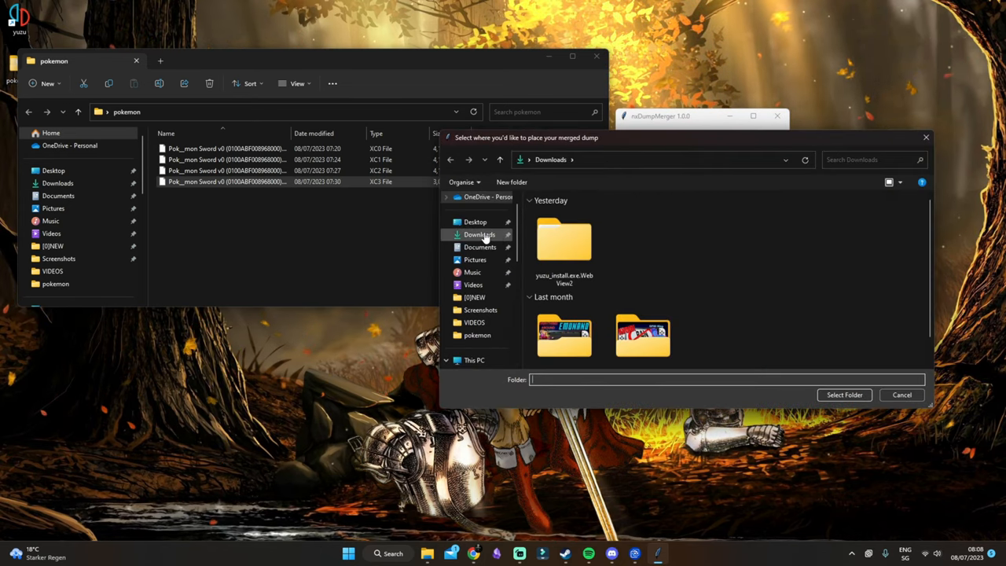
{"action": "left_click", "coordinate": [477, 235]}
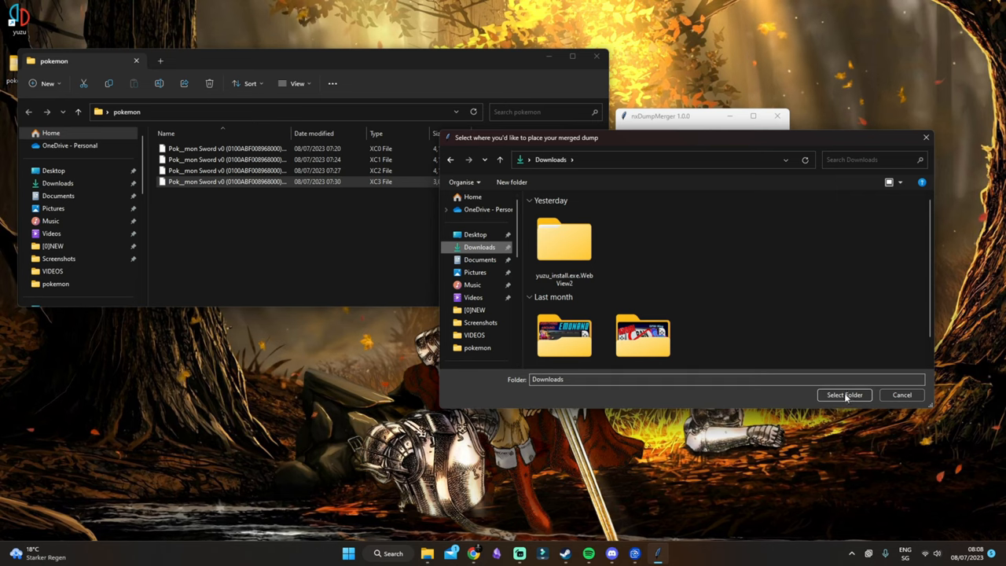
{"action": "left_click", "coordinate": [844, 396]}
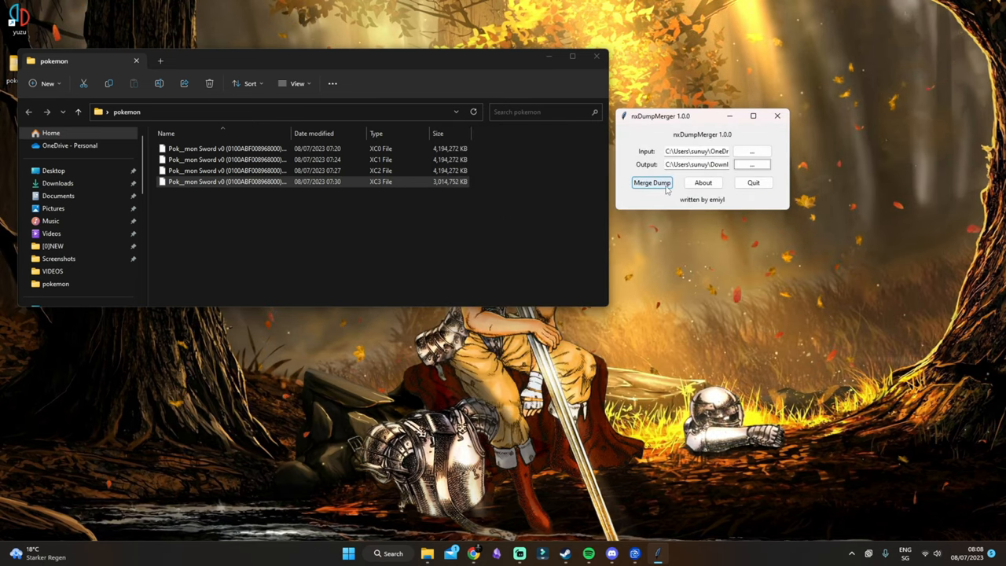
Merge the four parts into one XCI in Downloads and check the result
{"action": "left_click", "coordinate": [651, 183]}
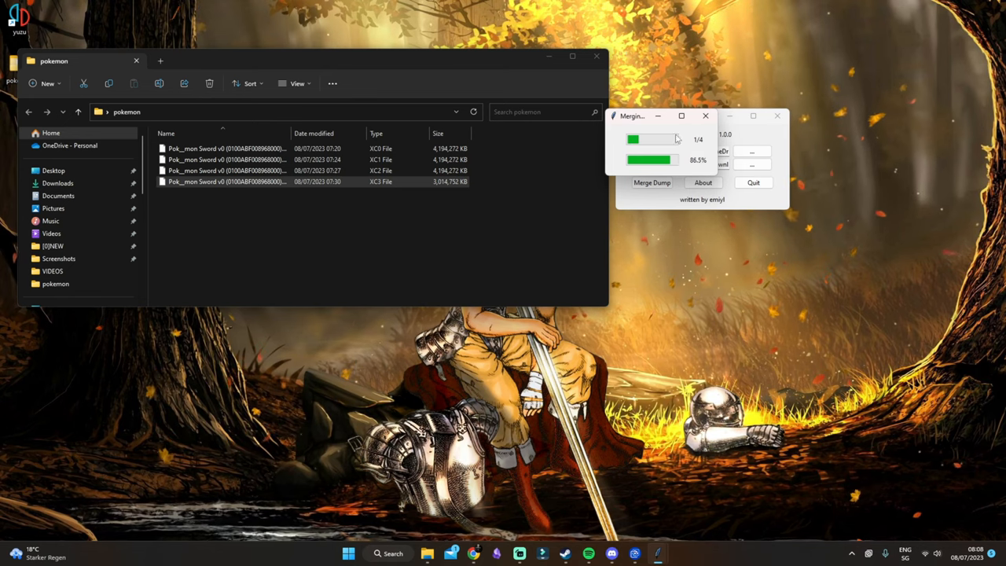
{"action": "mouse_move", "coordinate": [96, 191]}
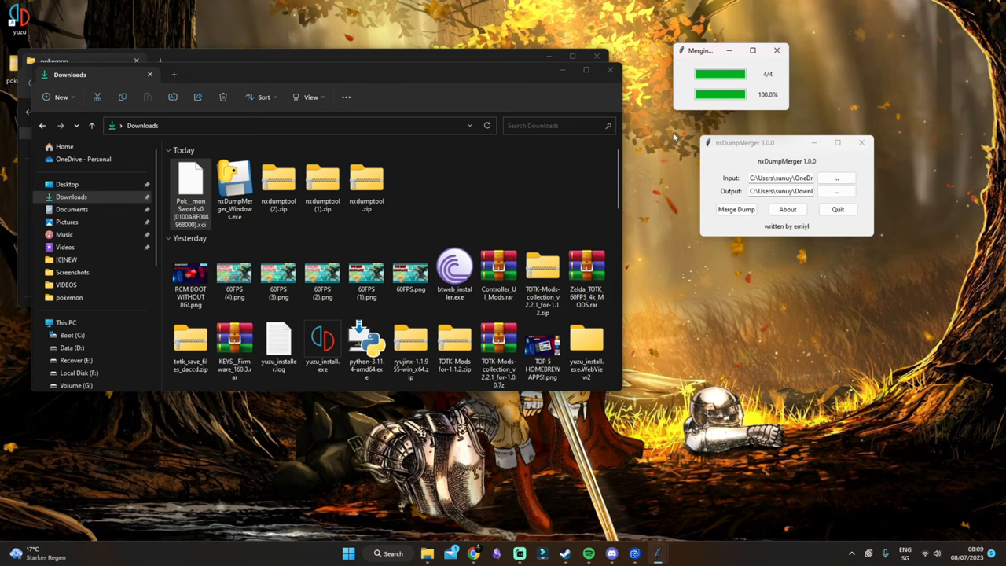
{"action": "left_click", "coordinate": [777, 51]}
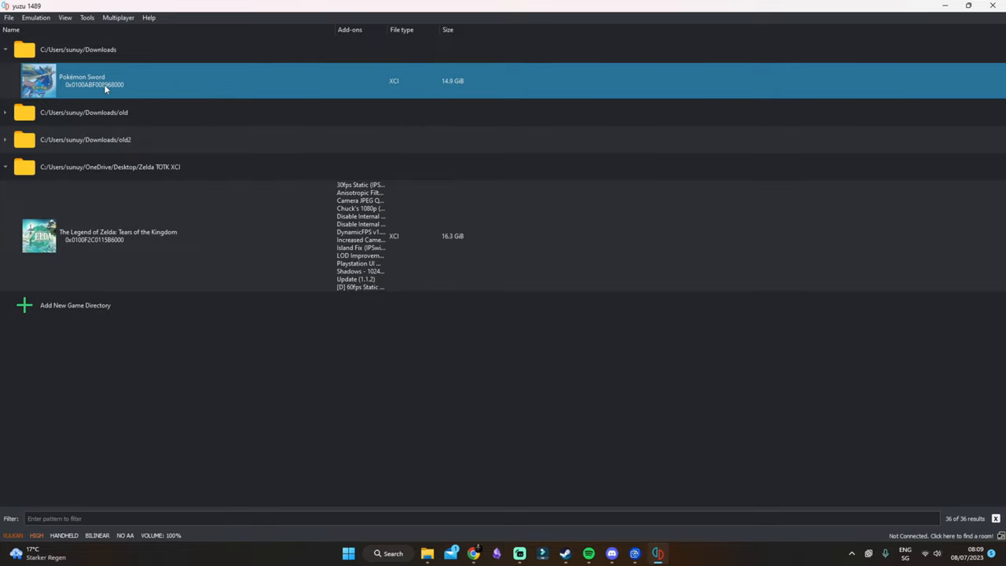
Launch Pokémon Sword from yuzu's game list and pick English as the language
{"action": "double_click", "coordinate": [94, 80]}
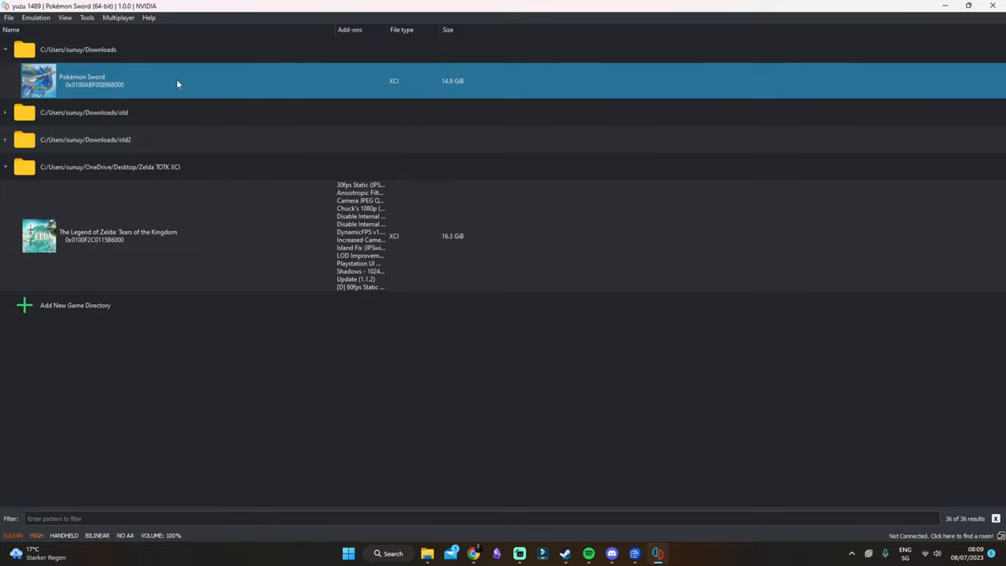
{"action": "double_click", "coordinate": [95, 81]}
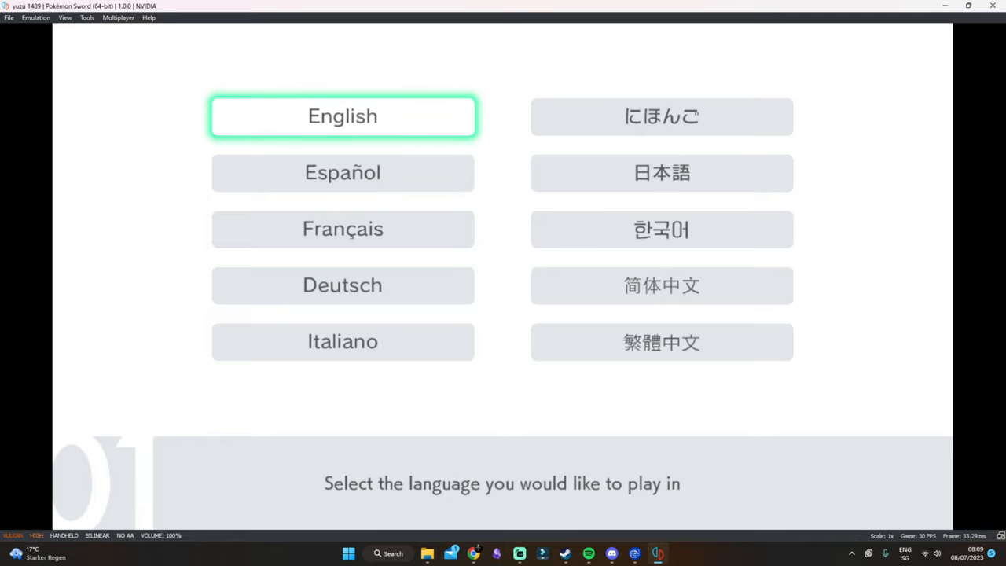
{"action": "left_click", "coordinate": [343, 116]}
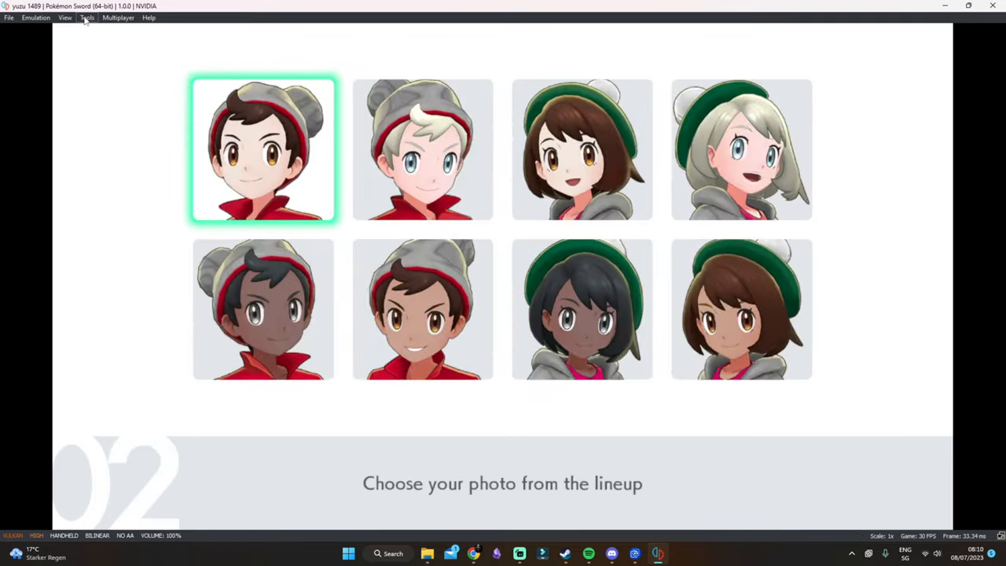